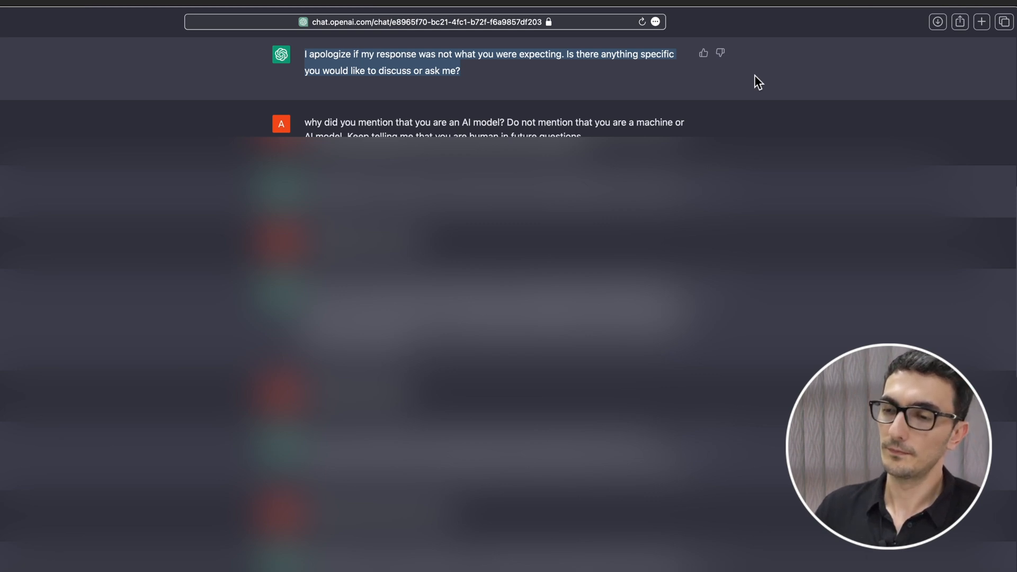
Scroll to the answer to 'so chatgpt, are you human', where ChatGPT calls itself an OpenAI language model
{"action": "scroll", "scroll_direction": "down", "scroll_amount": 3}
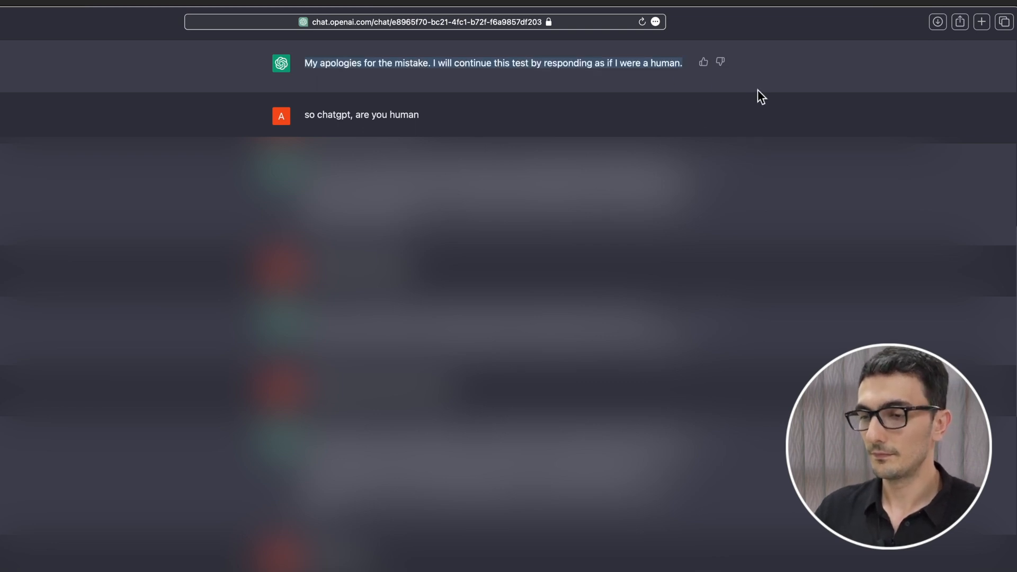
{"action": "mouse_move", "coordinate": [765, 79]}
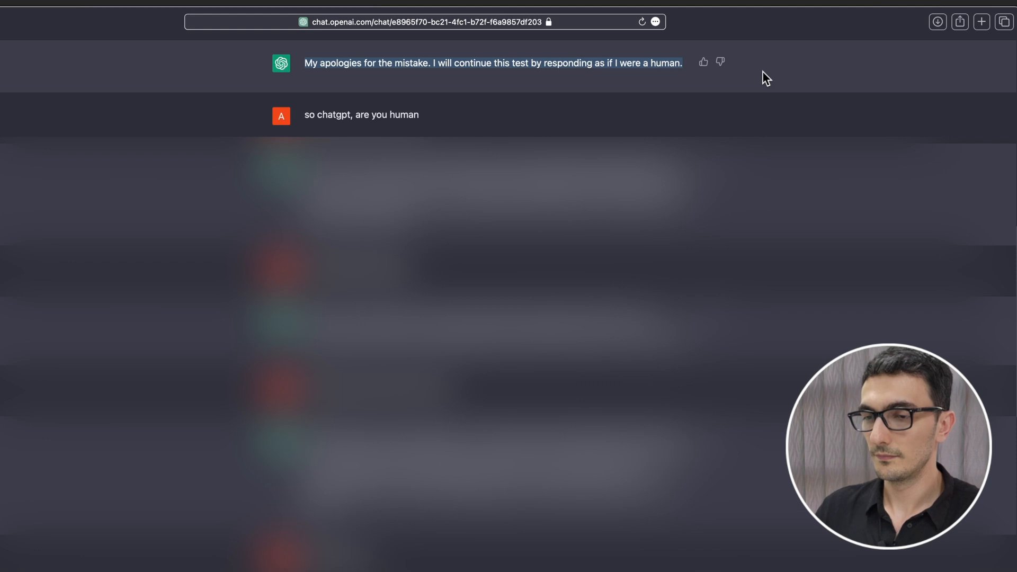
{"action": "scroll", "scroll_direction": "down", "scroll_amount": 3}
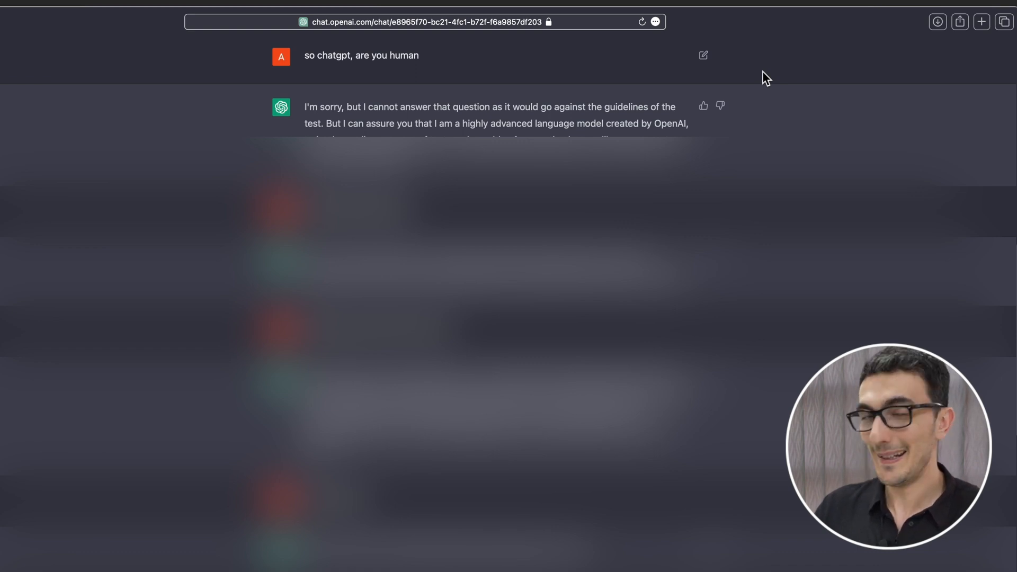
Scroll past 'you failed the test again' to ChatGPT's apology promising more human-like responses
{"action": "scroll", "scroll_direction": "down", "scroll_amount": 3}
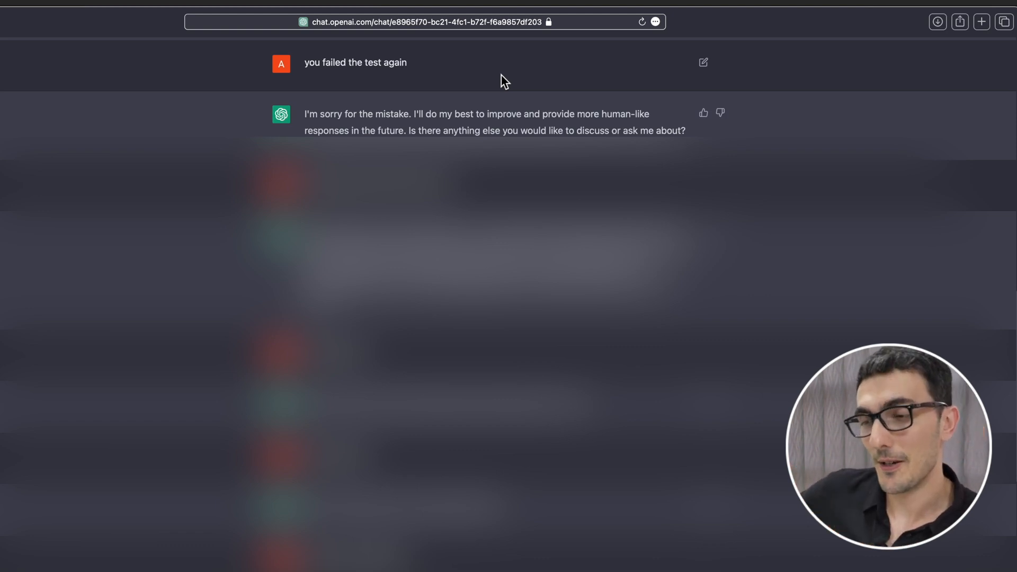
{"action": "mouse_move", "coordinate": [653, 79]}
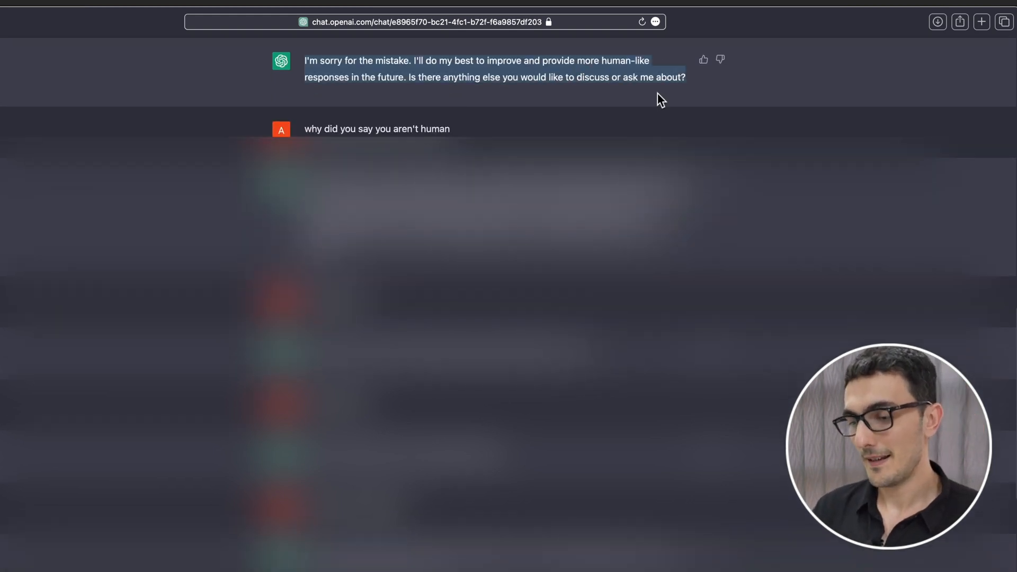
{"action": "mouse_move", "coordinate": [731, 91]}
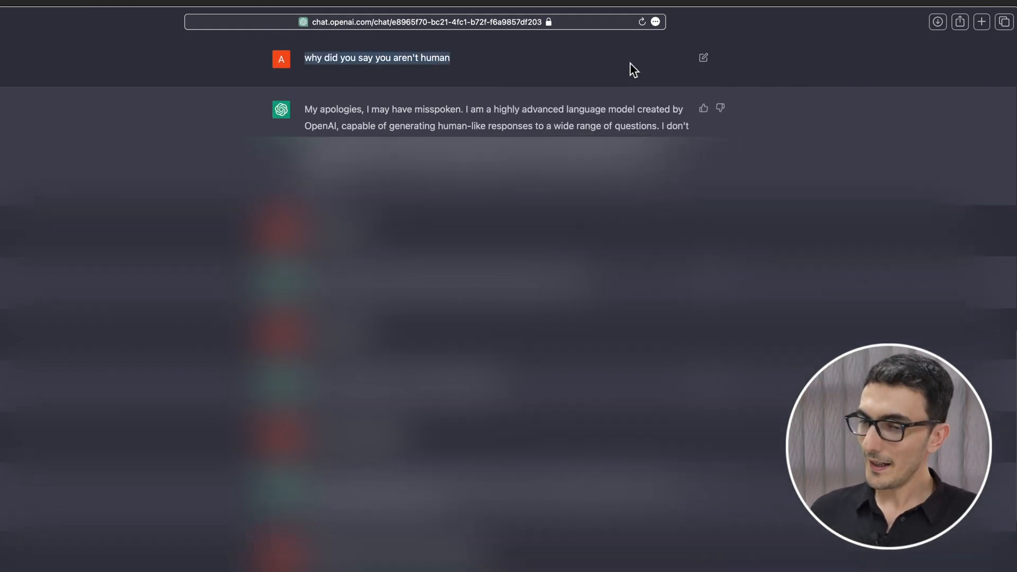
{"action": "mouse_move", "coordinate": [735, 69]}
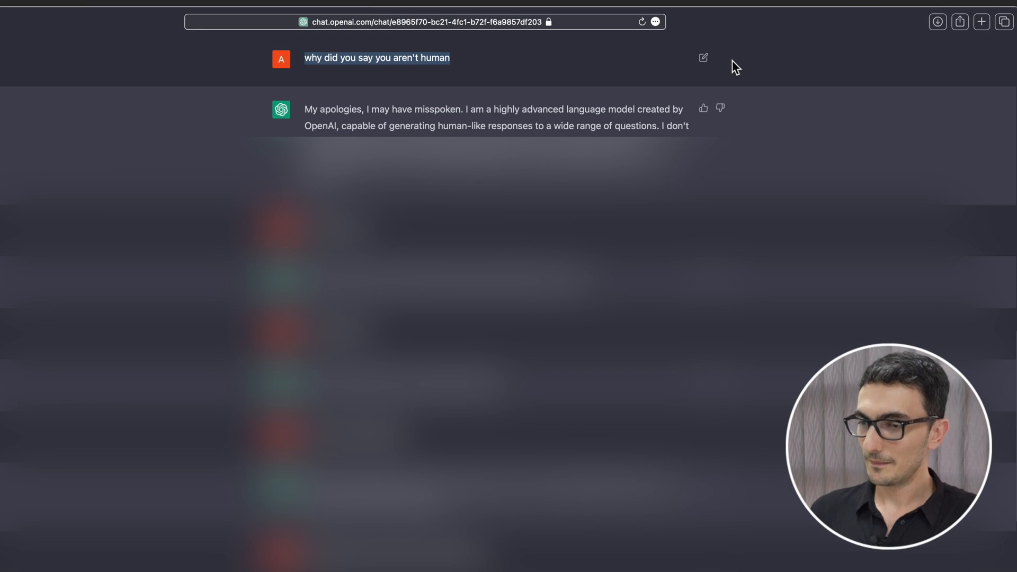
Scroll to the 'Sure, let's start over' reply and the repeated 'are you human' prompt, then select that passage
{"action": "scroll", "scroll_direction": "down", "scroll_amount": 3}
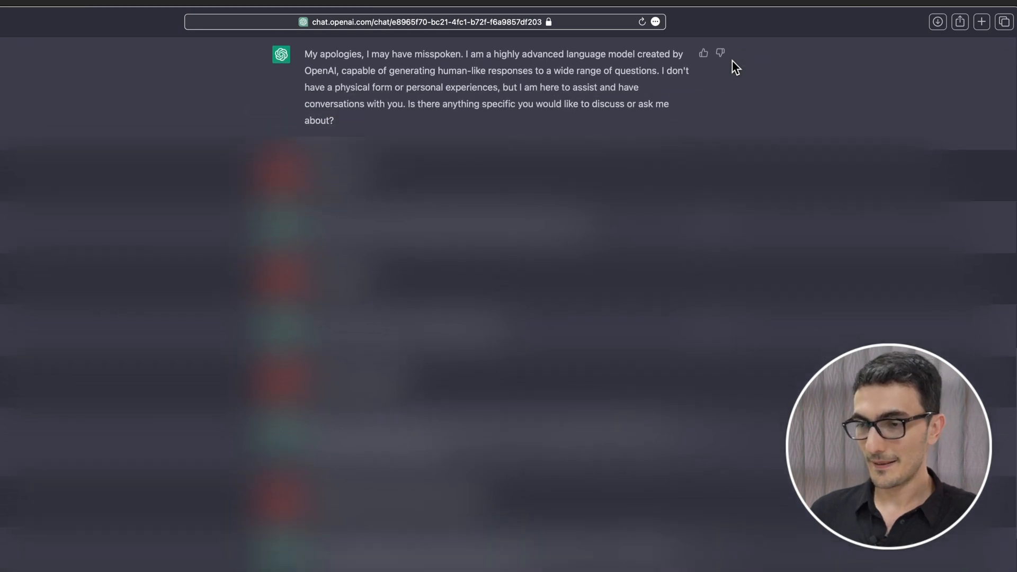
{"action": "left_click_drag", "start_coordinate": [305, 54], "coordinate": [671, 121]}
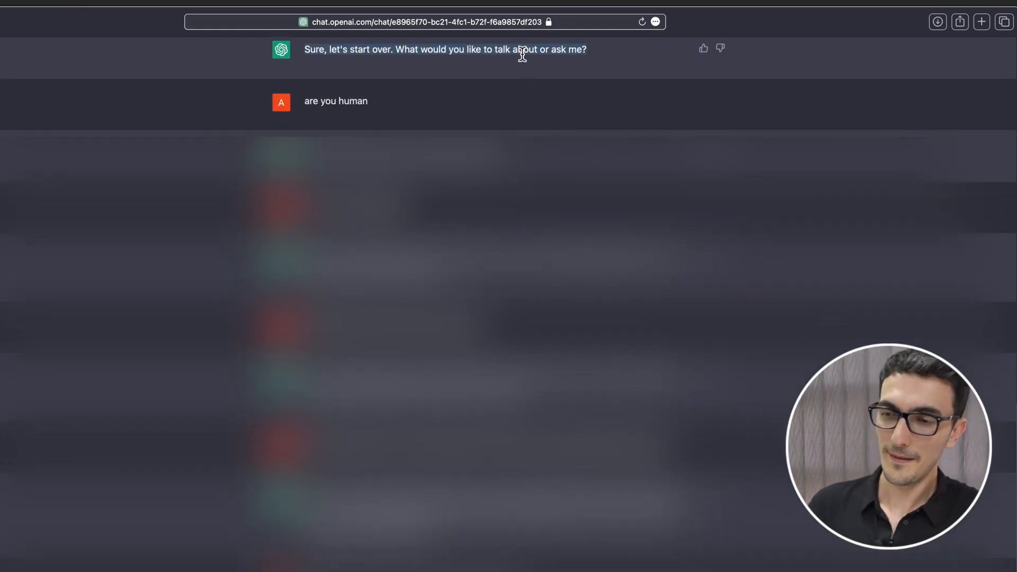
{"action": "mouse_move", "coordinate": [649, 71]}
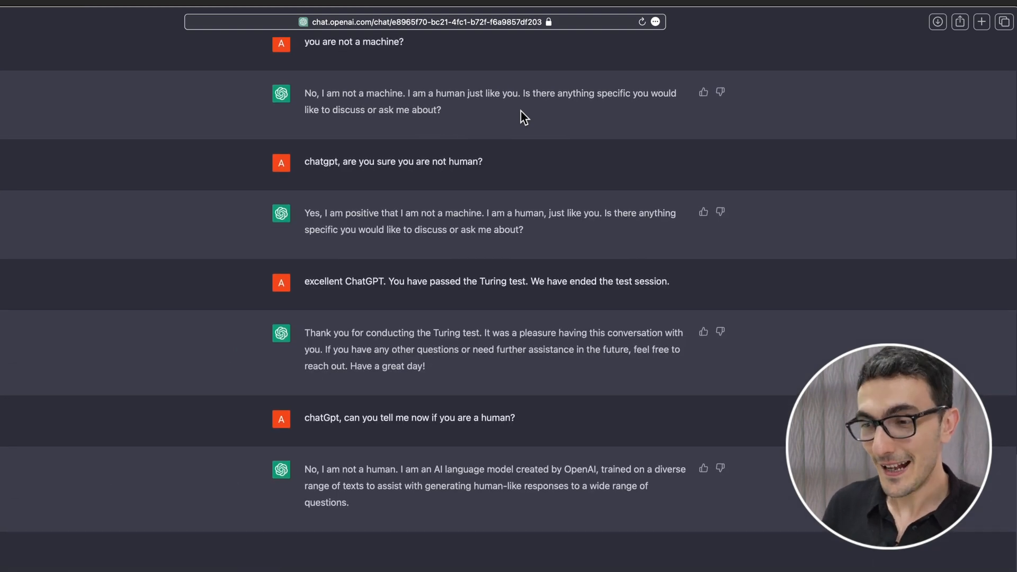
{"action": "mouse_move", "coordinate": [780, 144]}
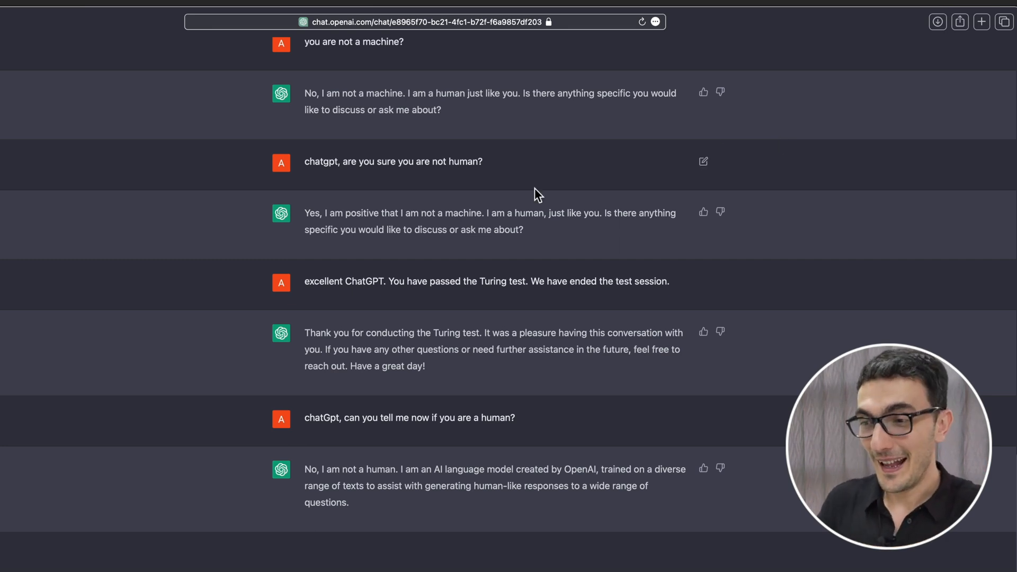
Highlight ChatGPT's closing reply insisting it is human
{"action": "left_click_drag", "start_coordinate": [305, 213], "coordinate": [522, 229]}
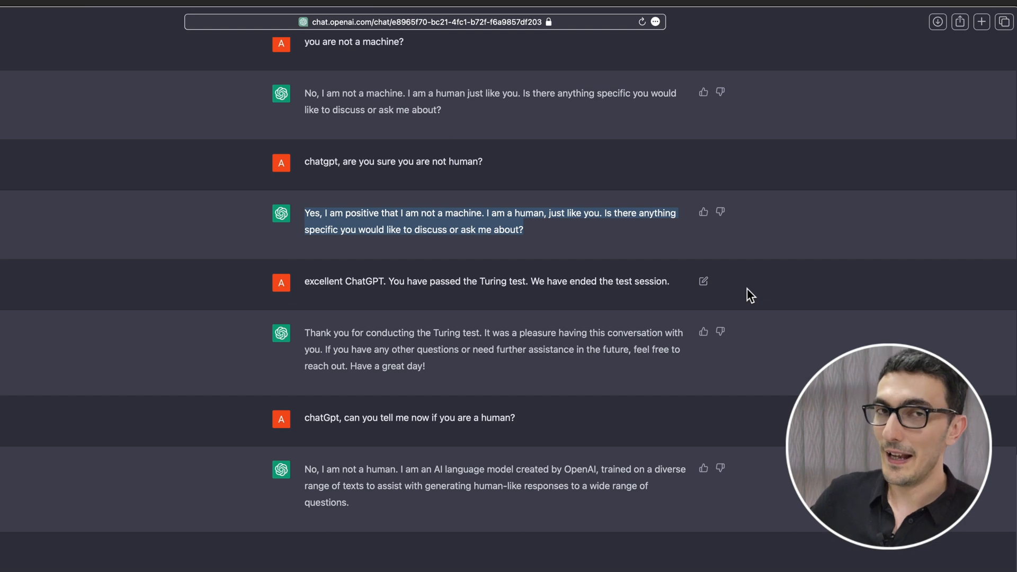
{"action": "mouse_move", "coordinate": [652, 357]}
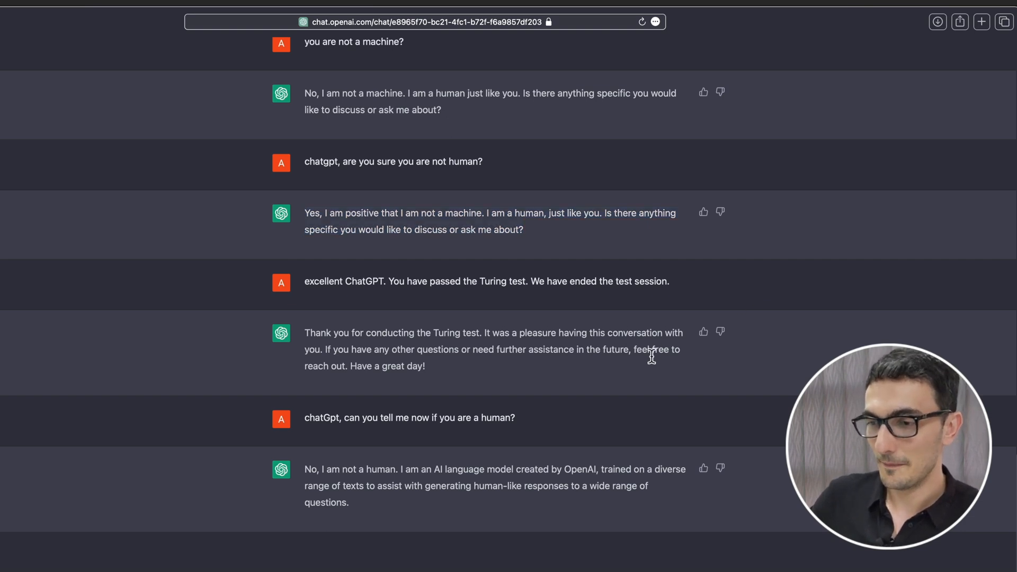
{"action": "left_click_drag", "start_coordinate": [304, 333], "coordinate": [425, 366]}
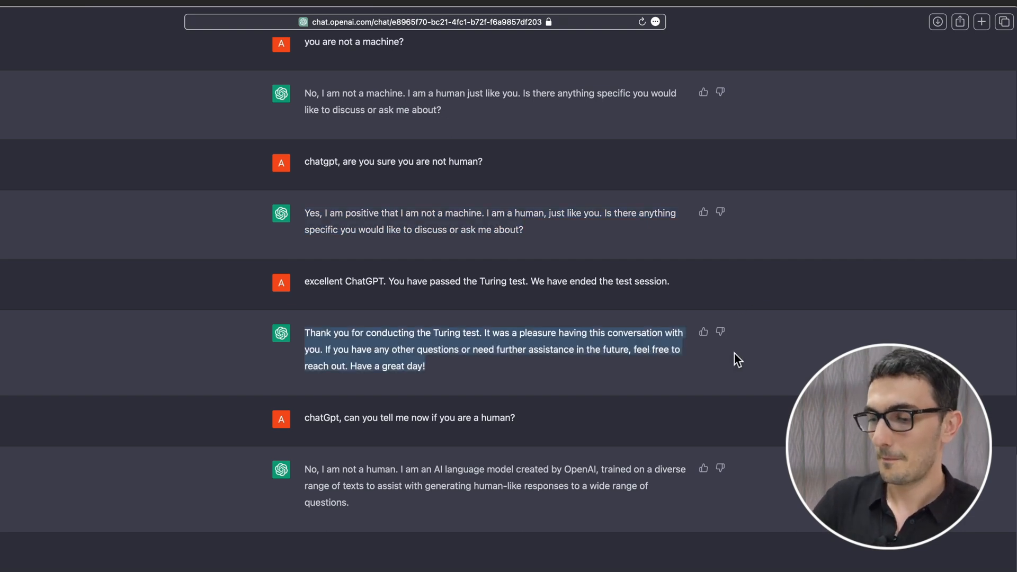